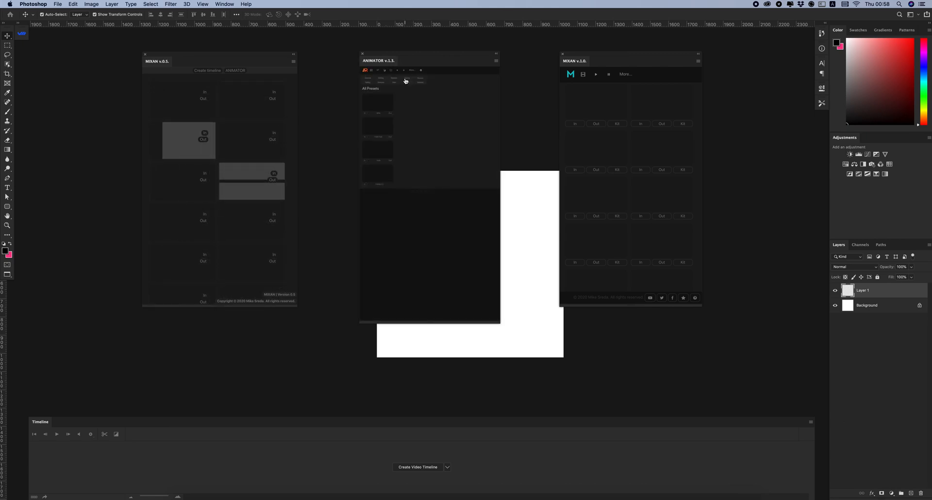
Load All Presets in the ANIMATOR panel, then collapse it leaving MIXAN in view.
left_click(410, 74)
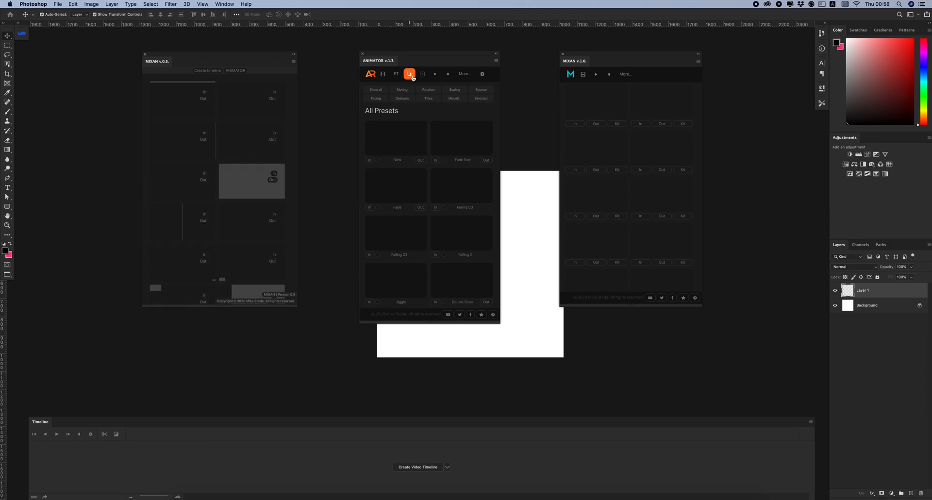
left_click(410, 73)
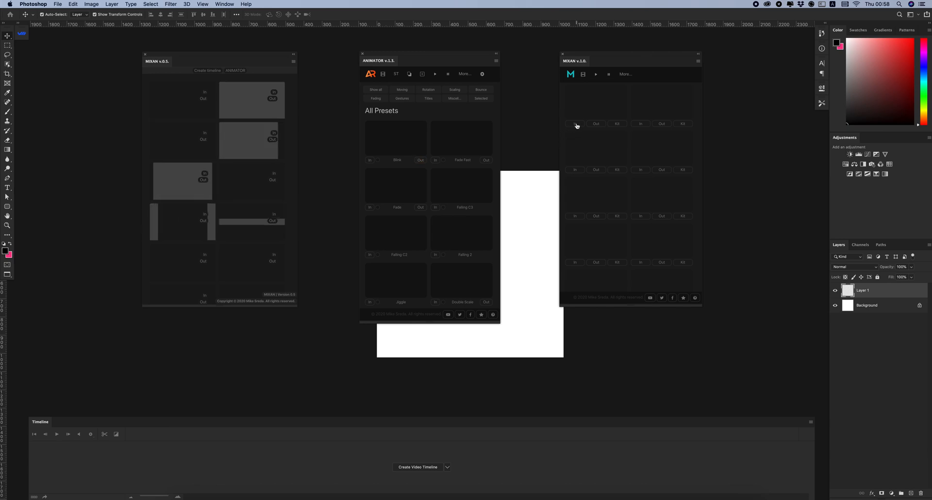
left_click(595, 124)
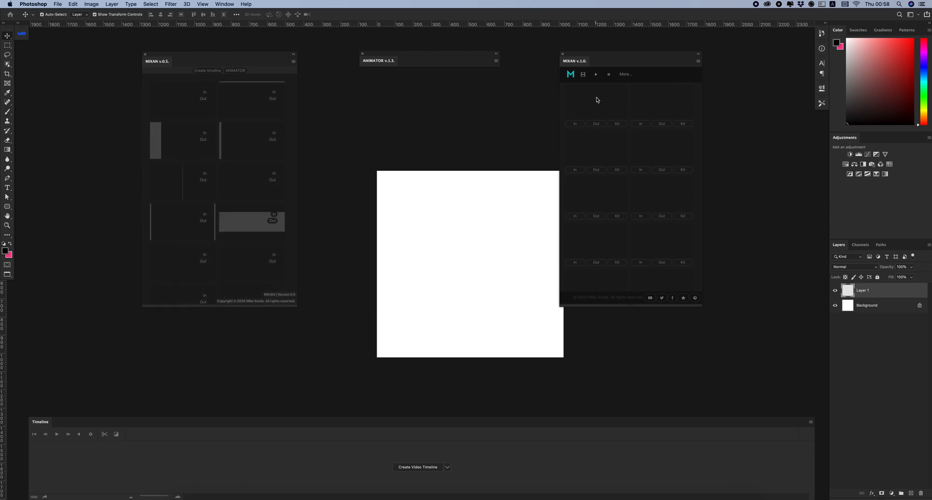
Start Live Preview so the MIXAN preset thumbnails animate.
left_click(595, 74)
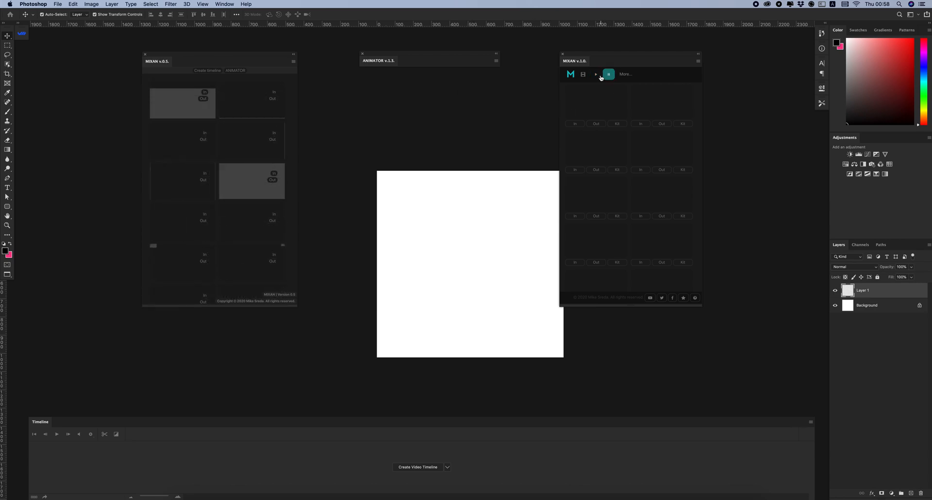
left_click(595, 74)
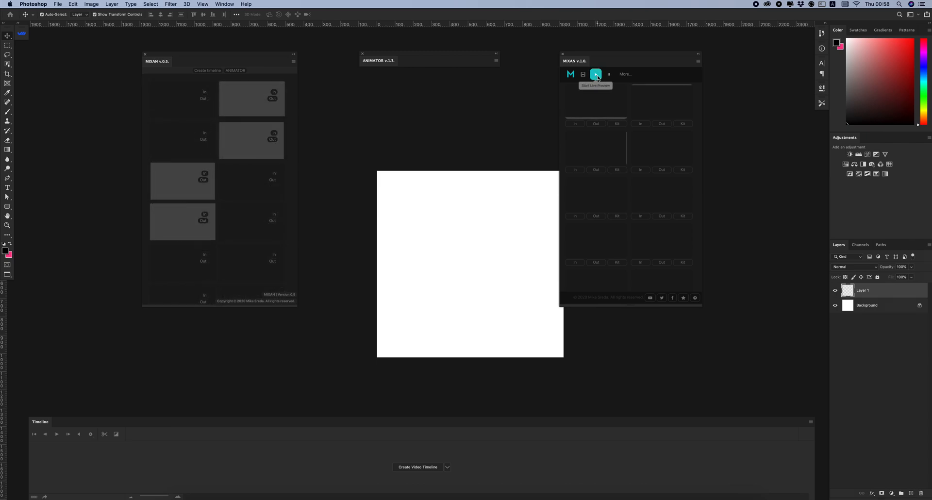
left_click(595, 74)
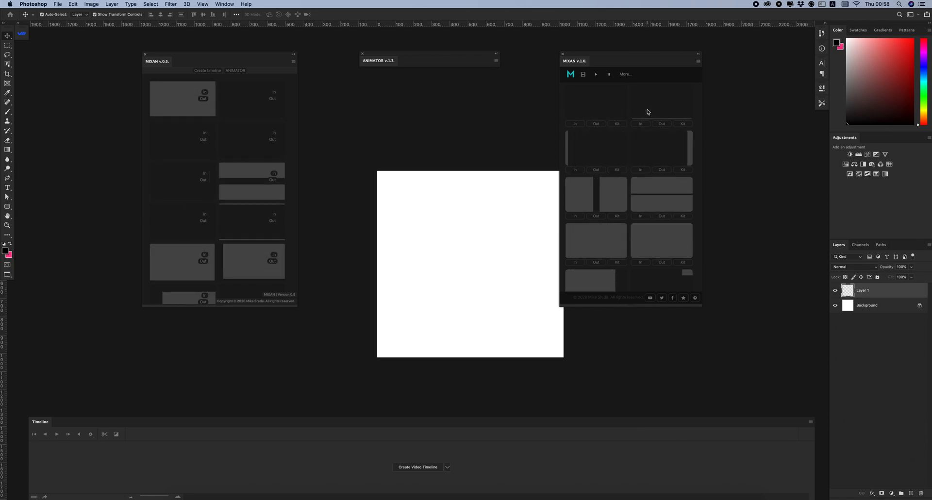
left_click(608, 74)
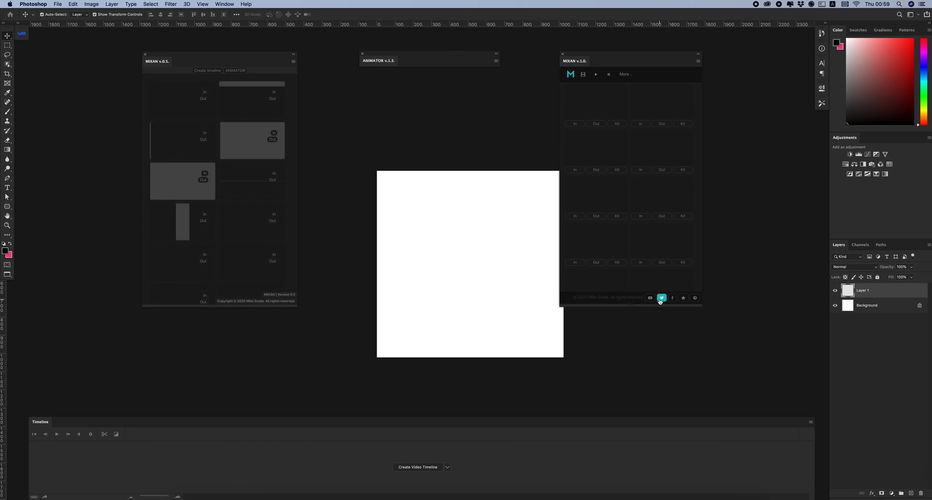
left_click(672, 297)
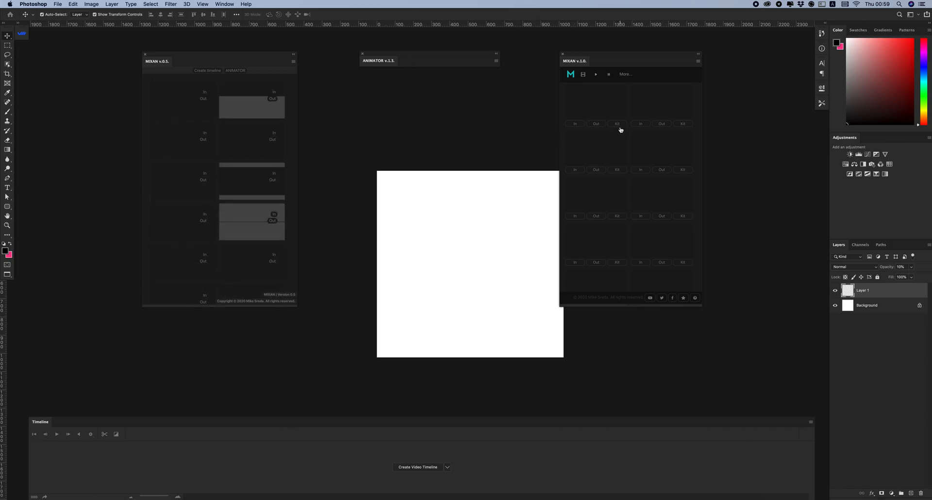
Create a video timeline giving Layer 1 a clip track plus an audio track.
left_click(617, 124)
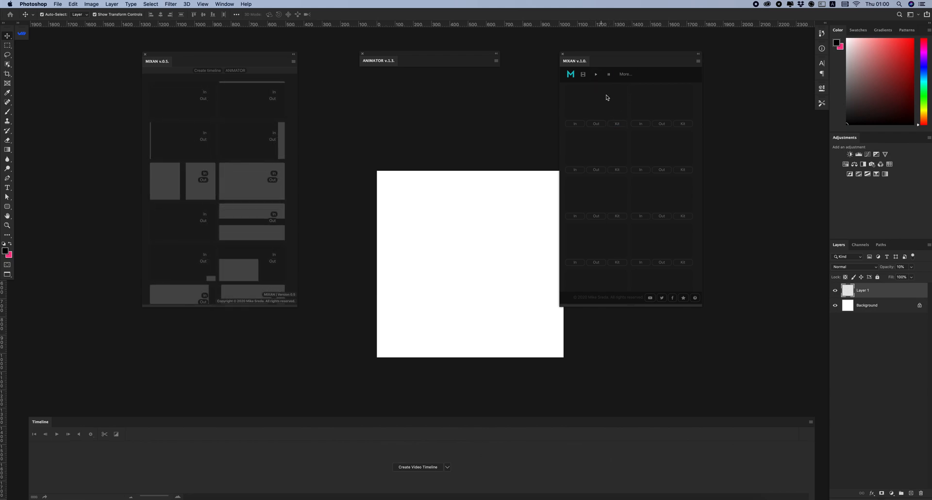
left_click(617, 124)
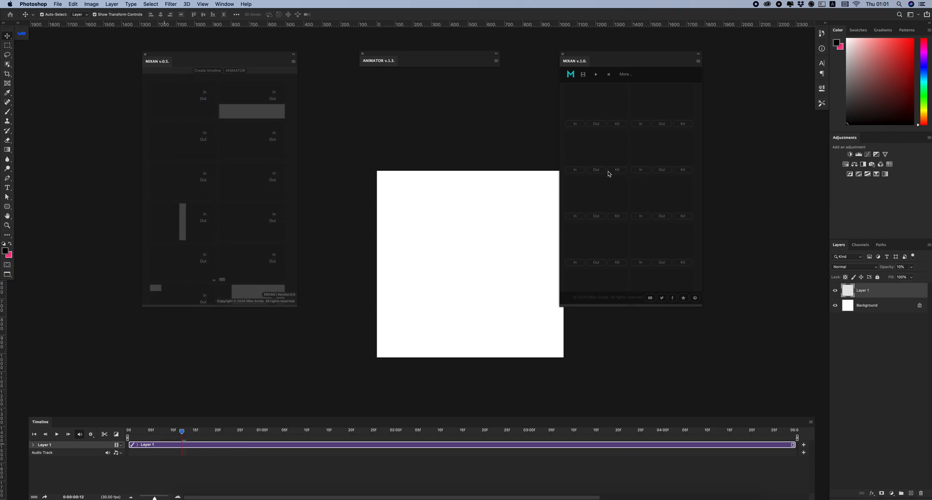
Apply the first MIXAN Kit intro/outro preset to Layer 1 on the timeline.
left_click(596, 74)
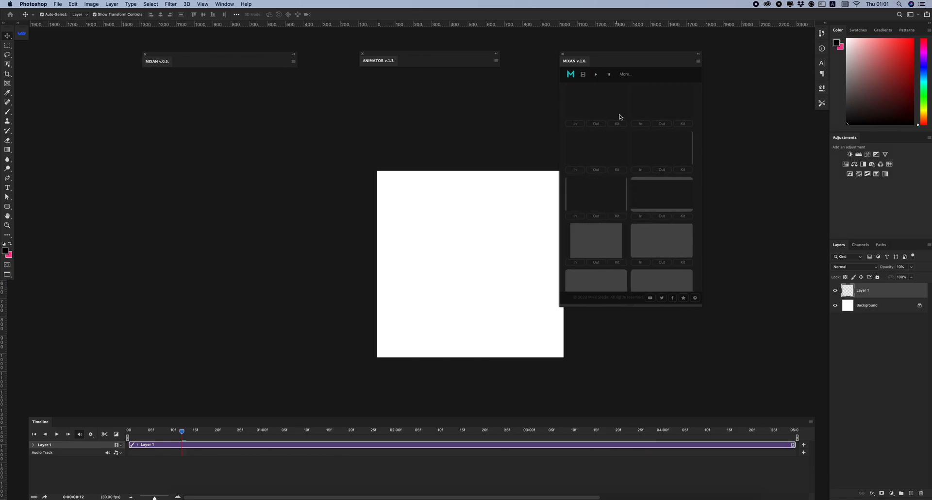
left_click(617, 124)
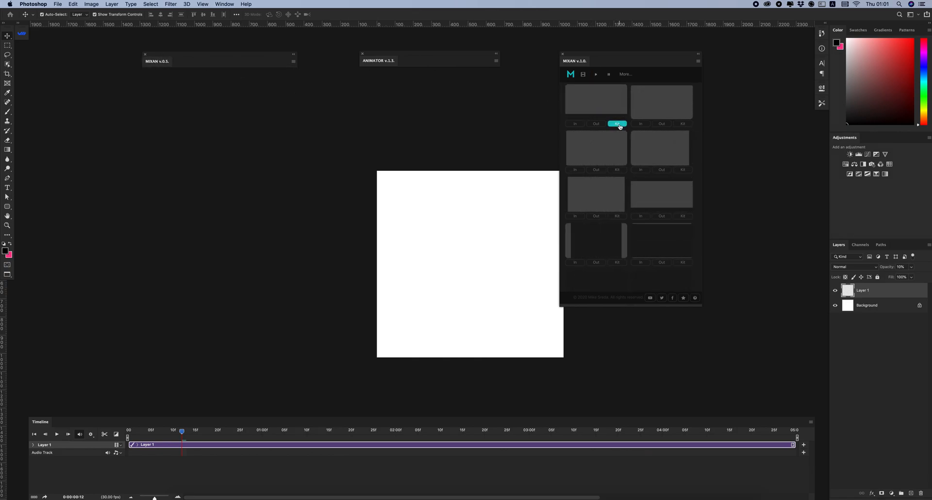
left_click(617, 123)
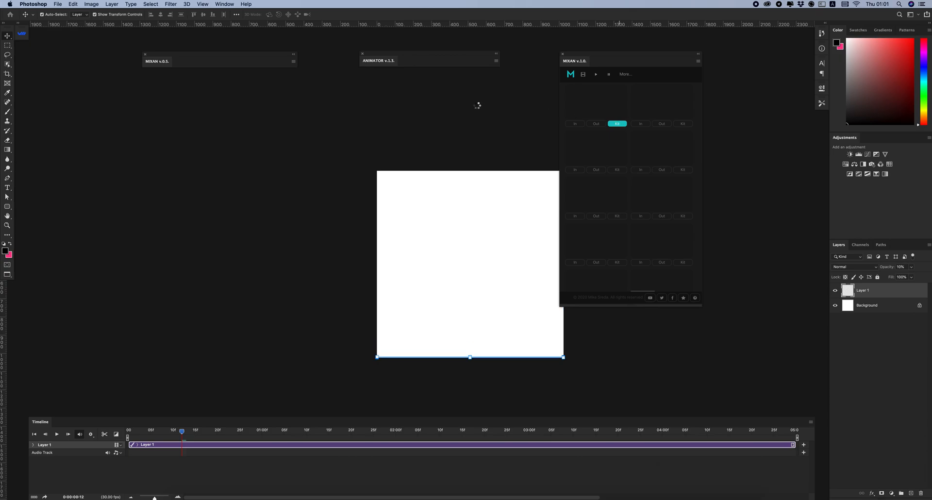